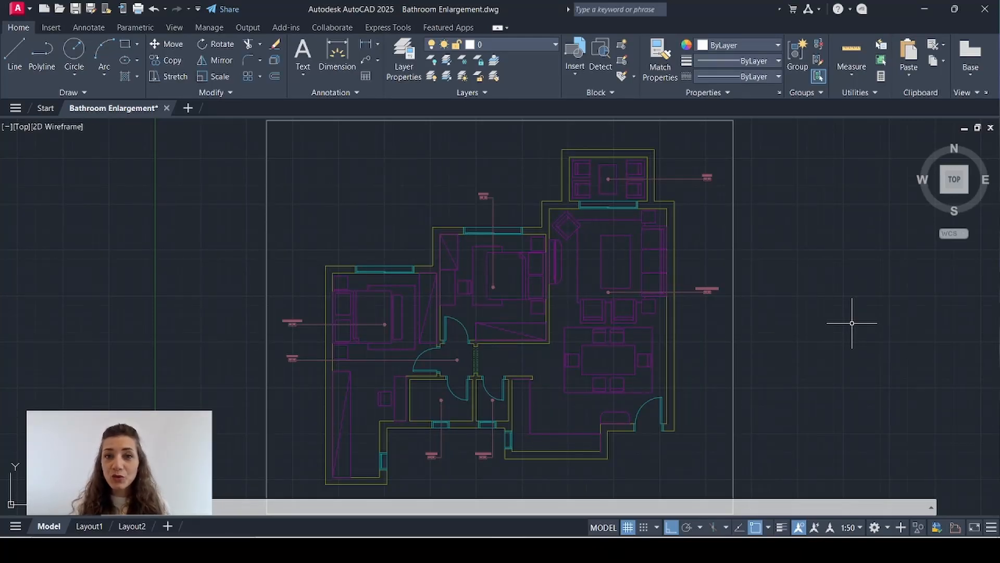
pyautogui.moveTo(734, 227)
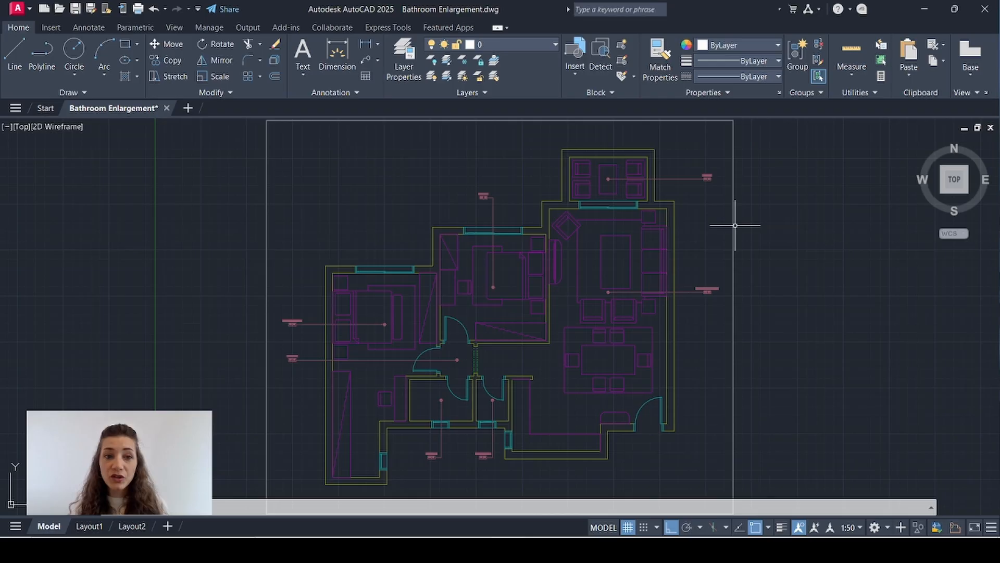
pyautogui.moveTo(194, 147)
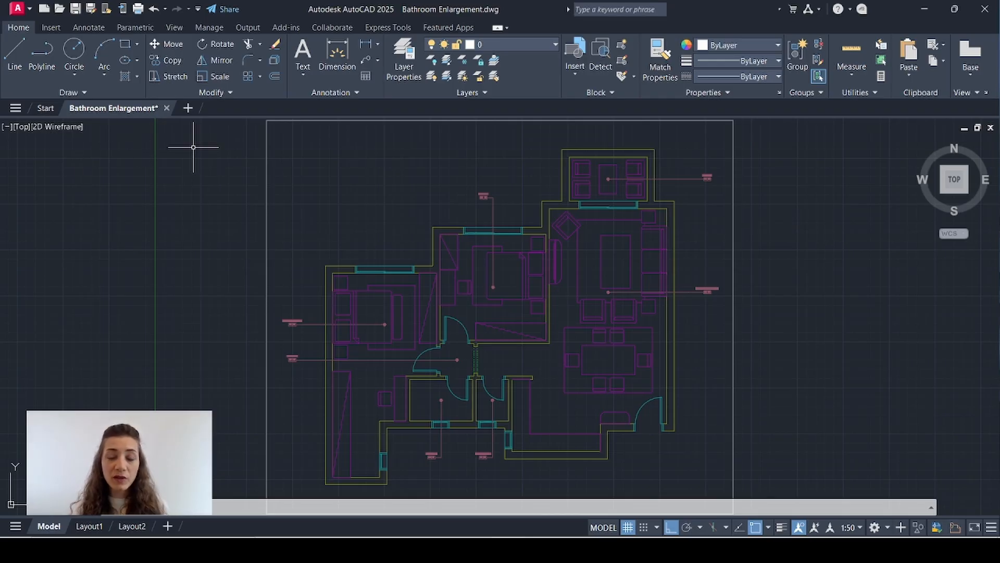
pyautogui.moveTo(636, 215)
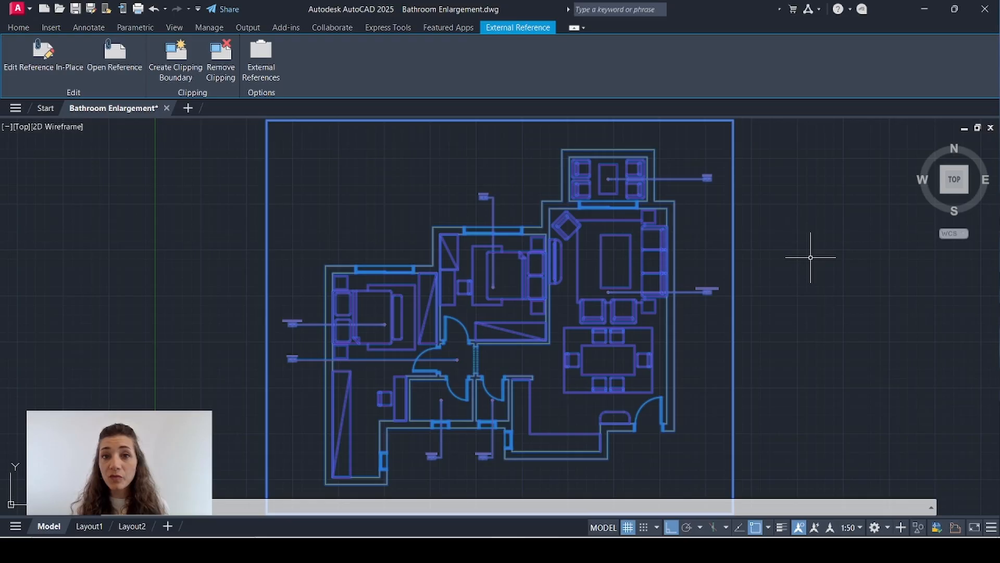
# Step: Start a new UCS at origin 0,0,0 with the X axis pointing downward
pyautogui.click(18, 27)
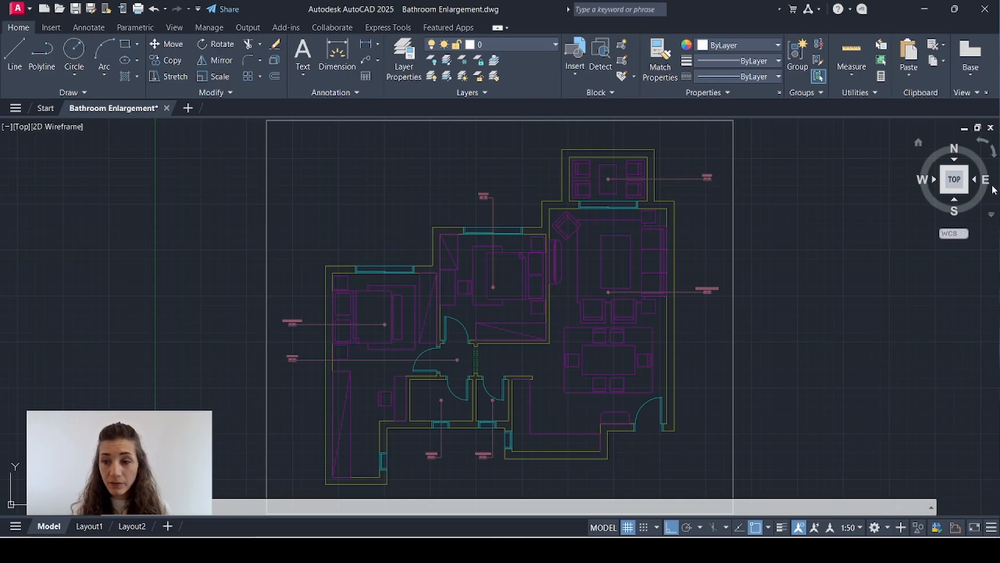
pyautogui.moveTo(864, 265)
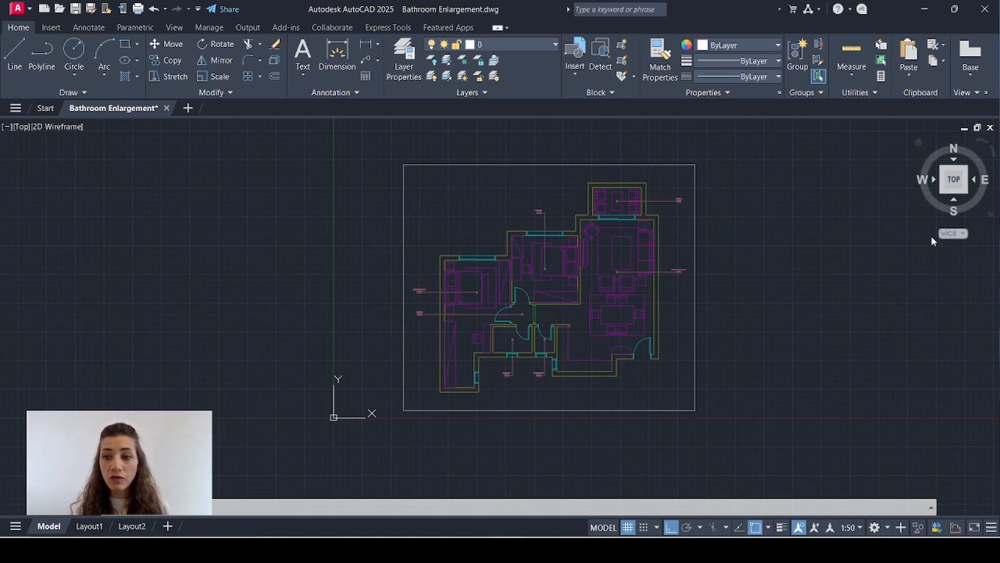
pyautogui.moveTo(281, 428)
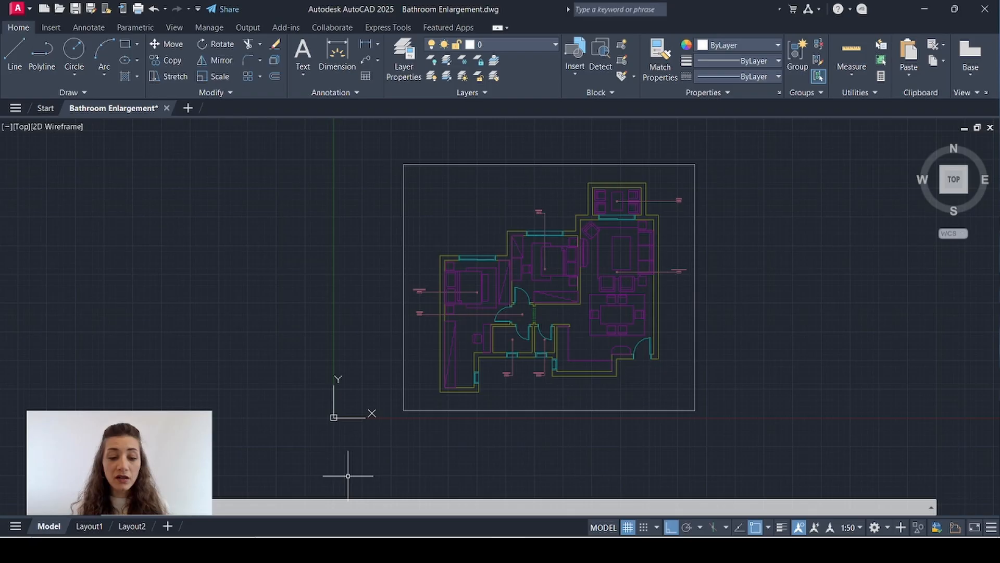
pyautogui.write('ucs')
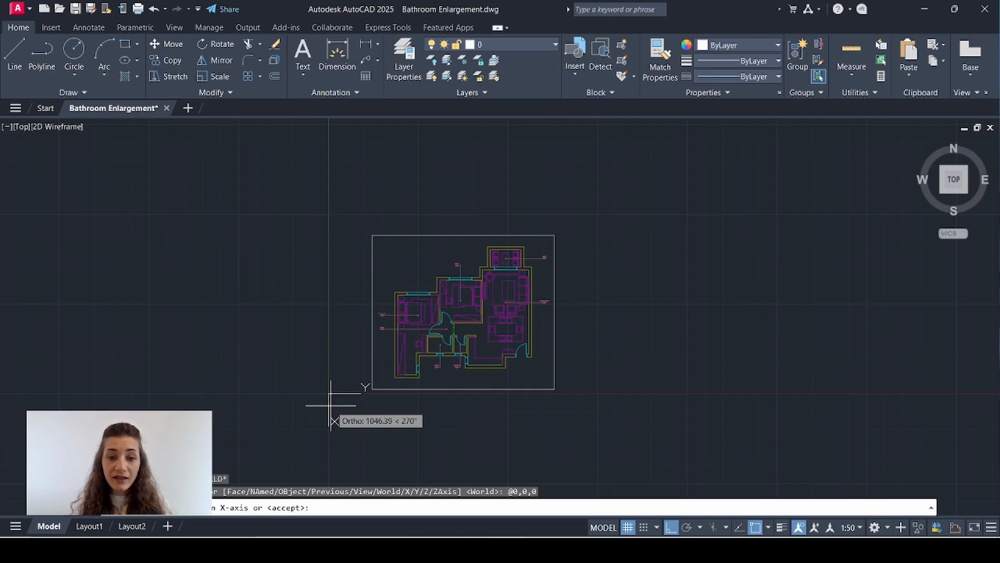
pyautogui.moveTo(319, 462)
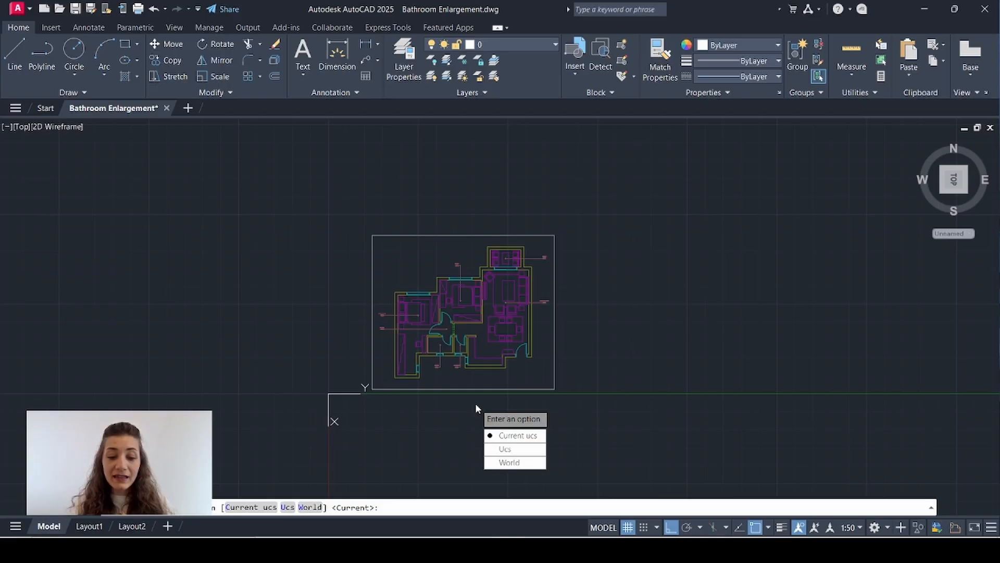
# Step: Align the plan to the current UCS and save it as 'UCS 1'
pyautogui.write('c')
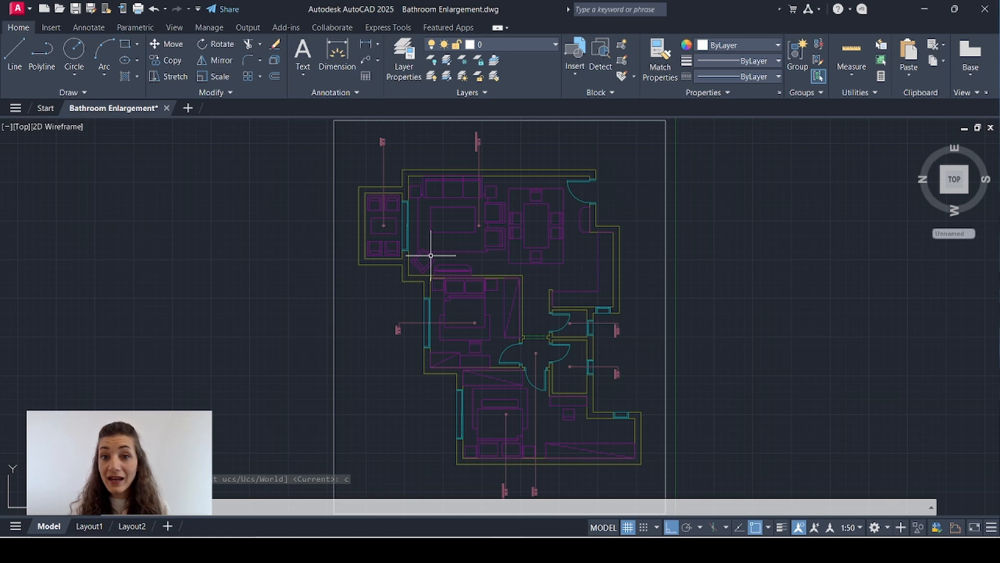
pyautogui.write('u')
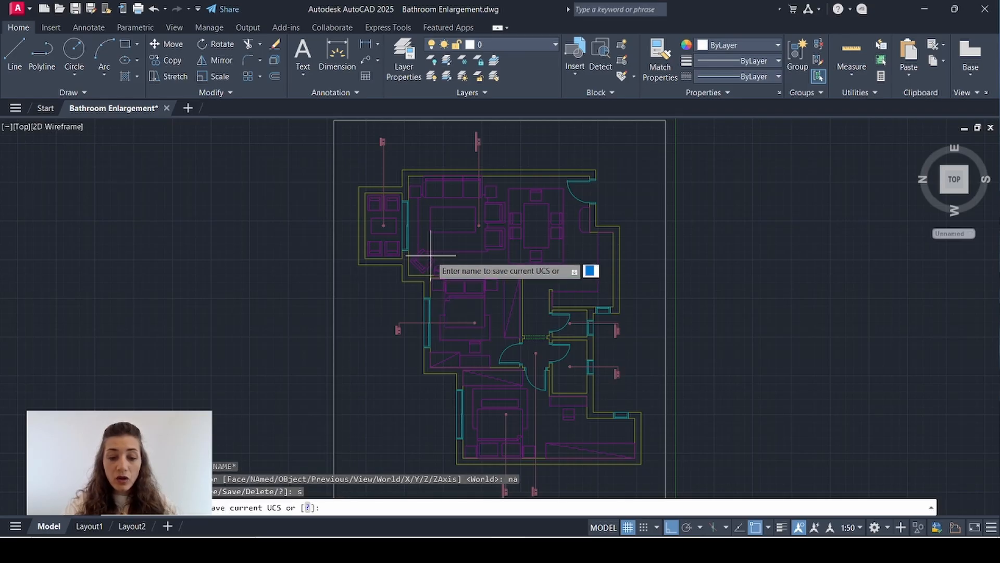
pyautogui.write('UCS 1')
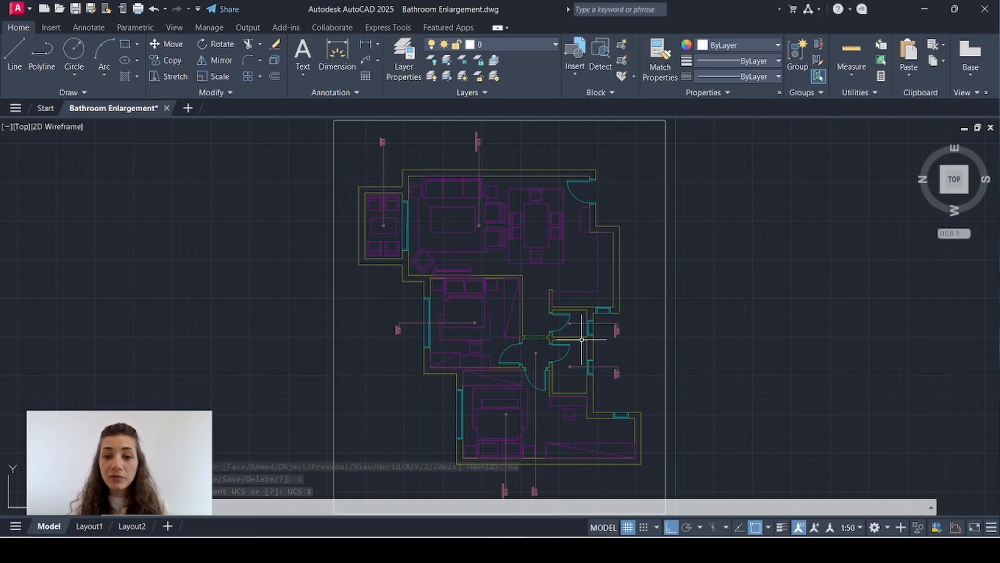
pyautogui.moveTo(518, 283)
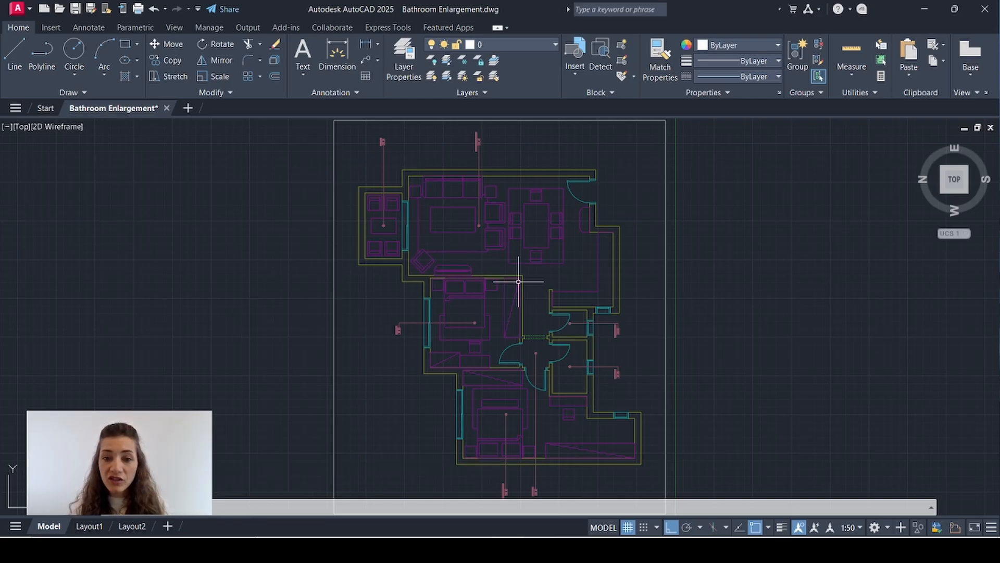
pyautogui.moveTo(574, 349)
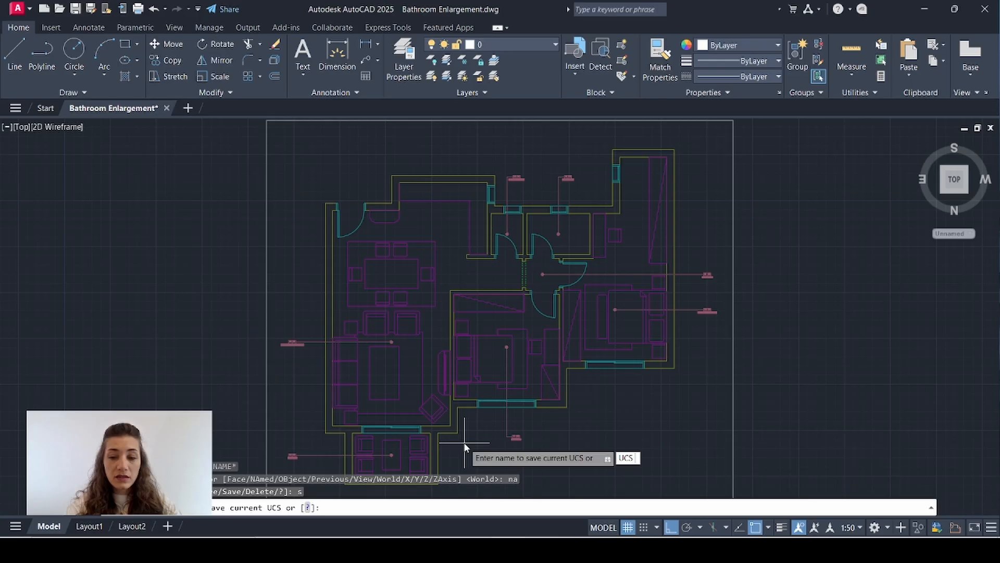
# Step: Save the flipped, south-up coordinate system as 'UCS 2'
pyautogui.write('UCS 2')
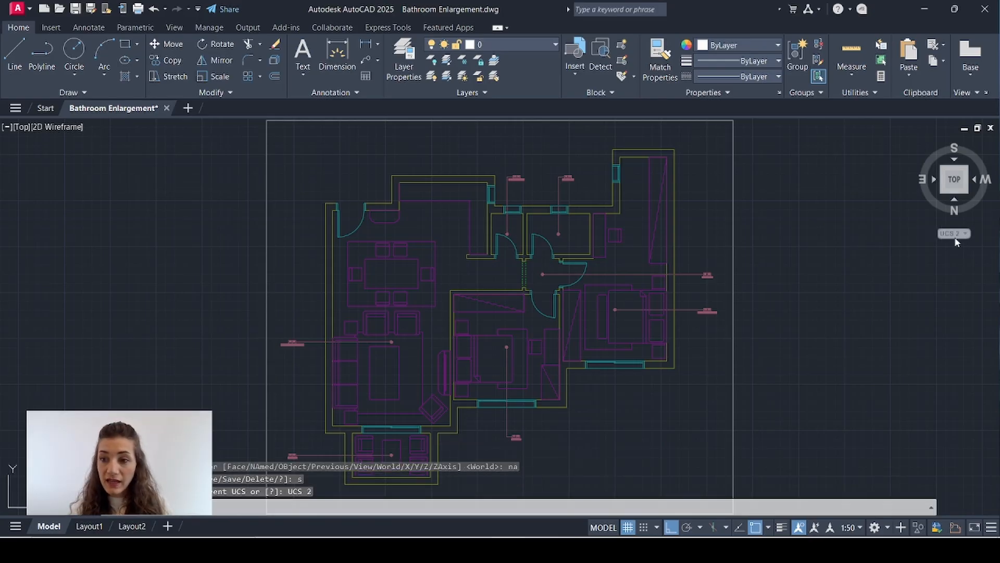
pyautogui.moveTo(895, 299)
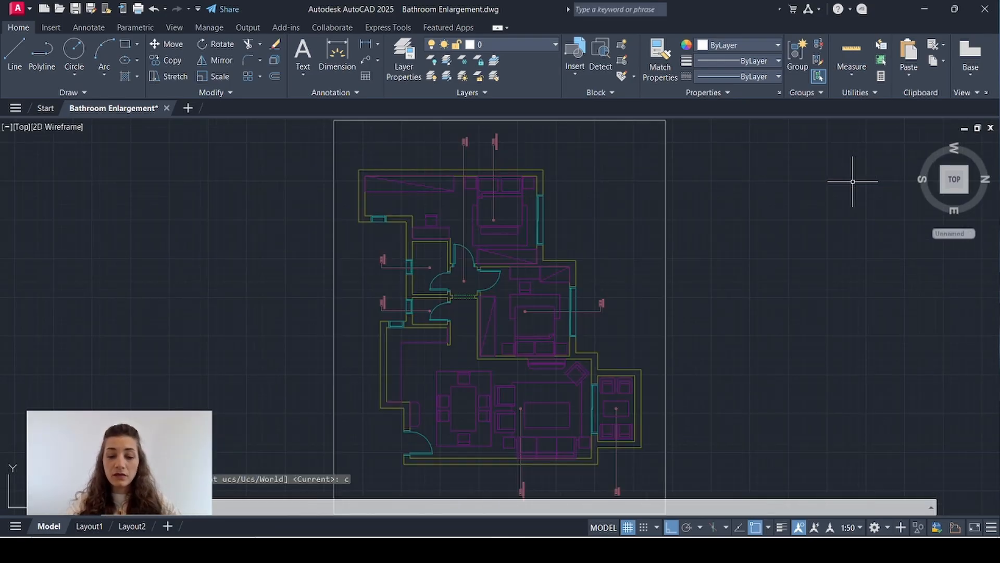
# Step: Save the west-up orientation as a third named UCS, 'UCS 3'
pyautogui.write('s')
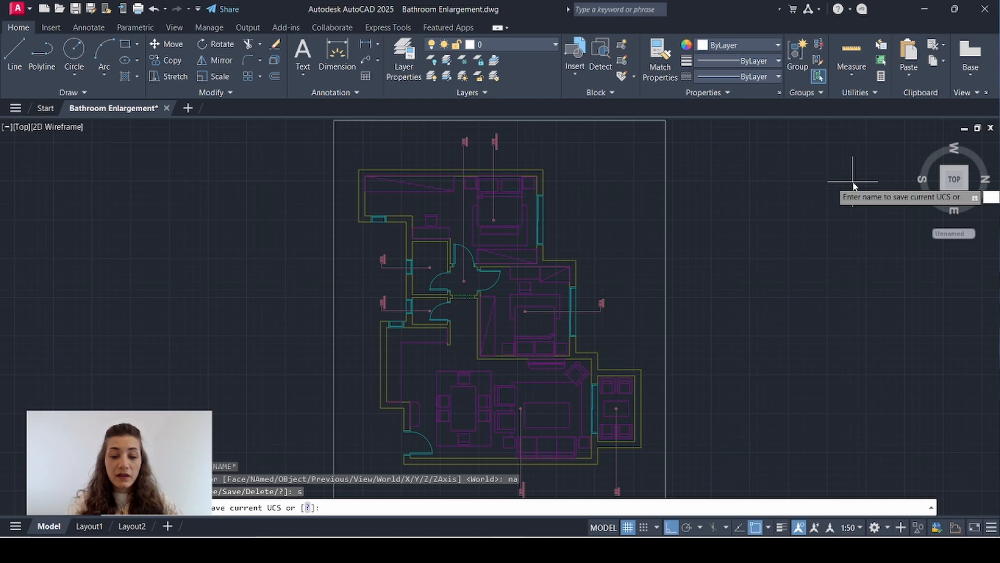
pyautogui.click(951, 232)
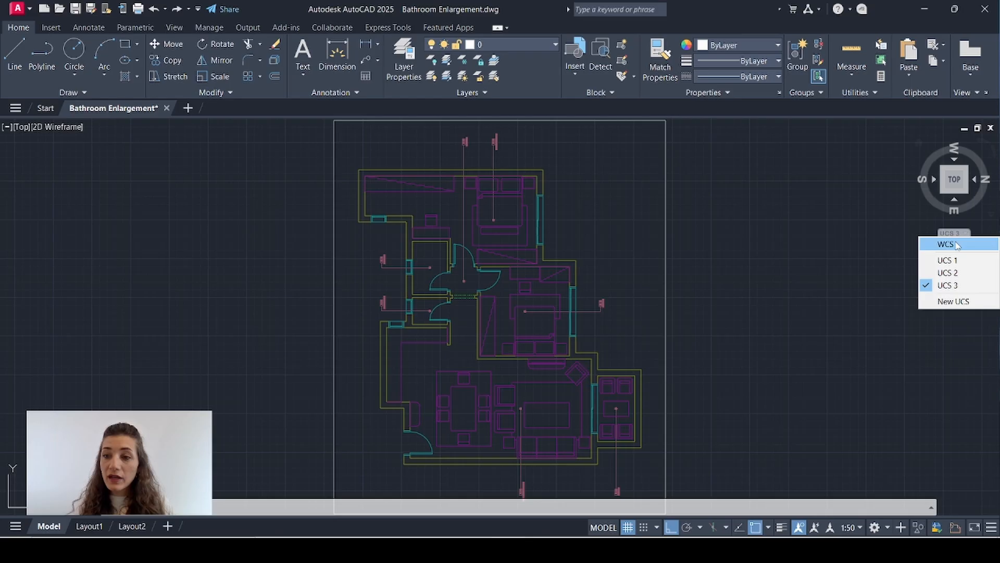
pyautogui.moveTo(956, 259)
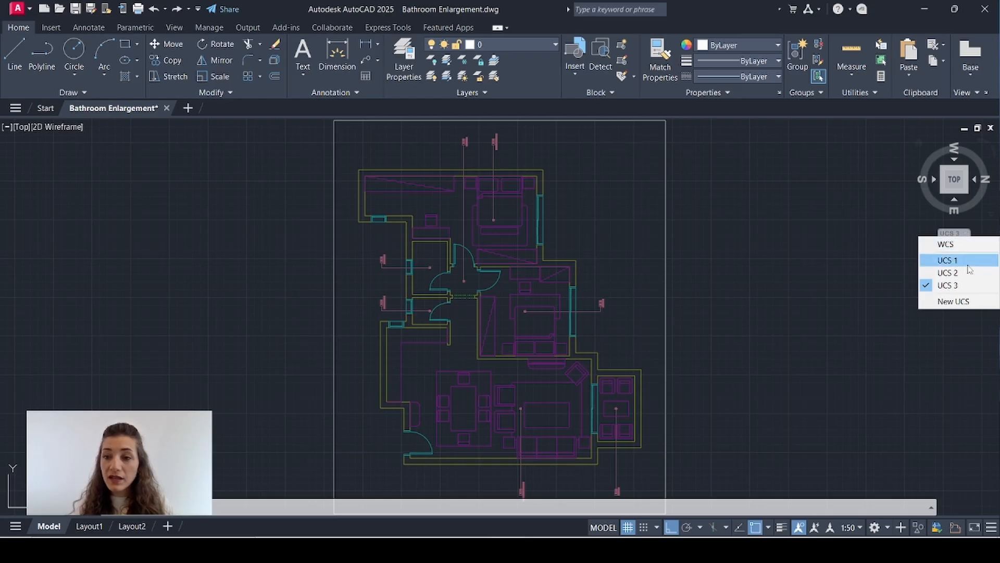
pyautogui.moveTo(947, 244)
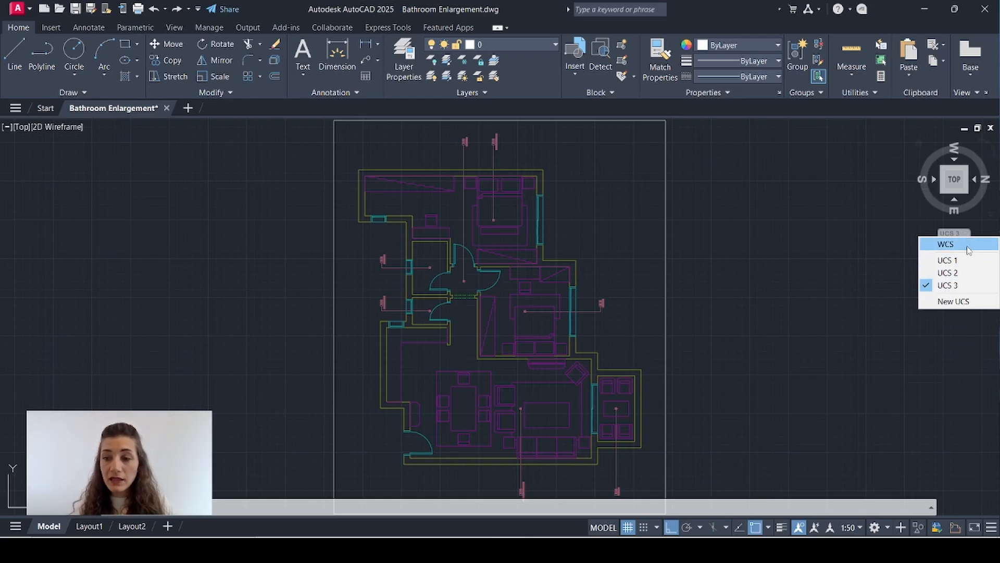
# Step: Return to WCS from the ViewCube drop-down, keeping UCS 1–3 saved
pyautogui.click(945, 243)
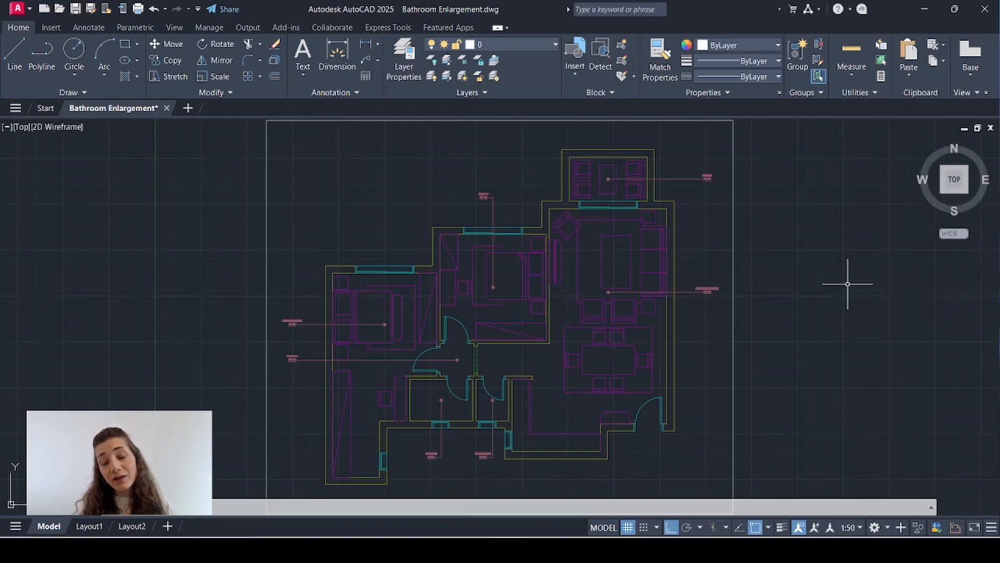
pyautogui.moveTo(412, 408)
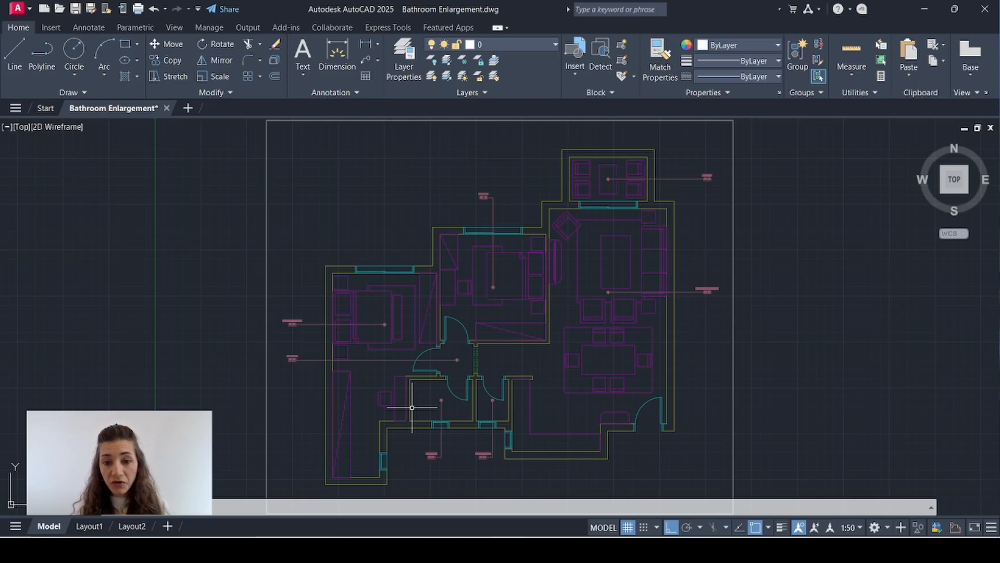